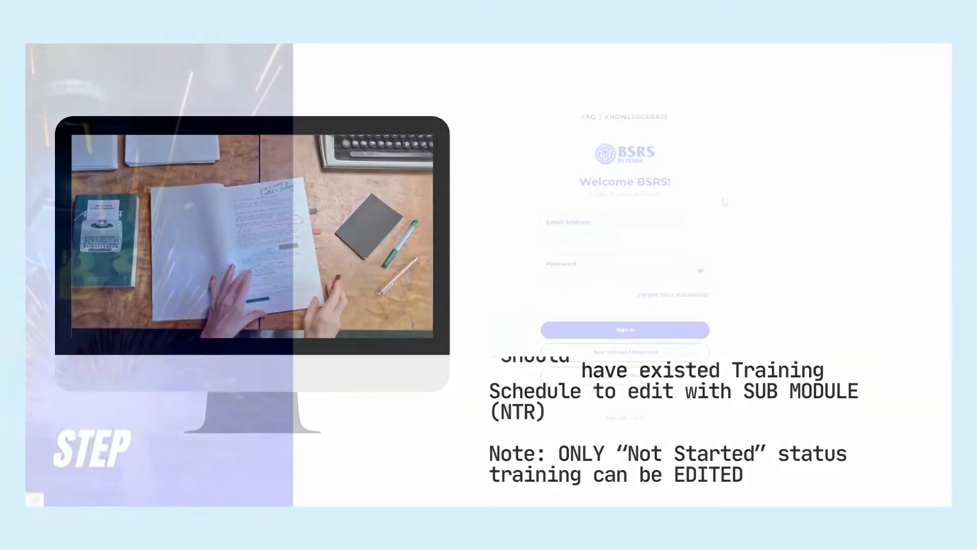
Enter the account email address in the login form's Email Address field.
{"action": "left_click", "coordinate": [624, 234]}
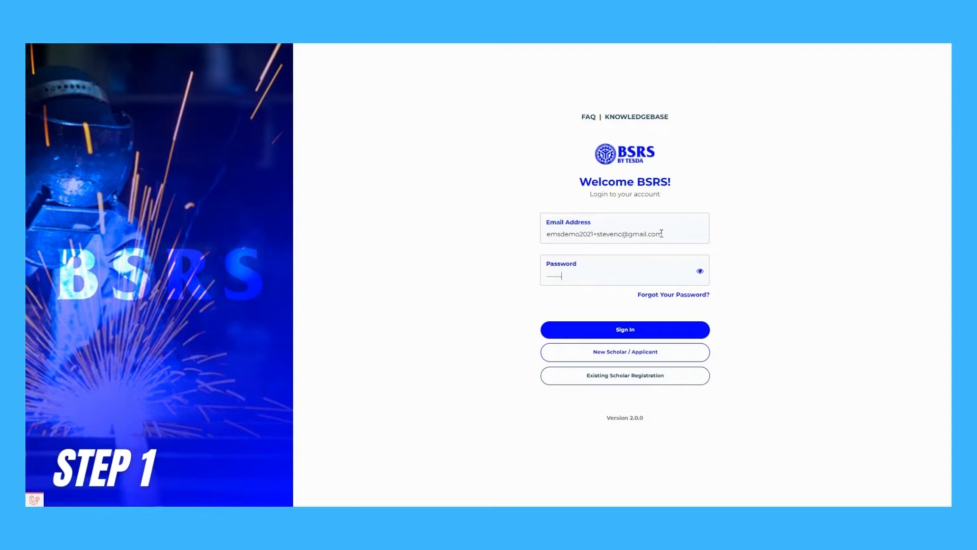
Sign in and verify the one-time PIN to reach the institution dashboard.
{"action": "left_click", "coordinate": [625, 329]}
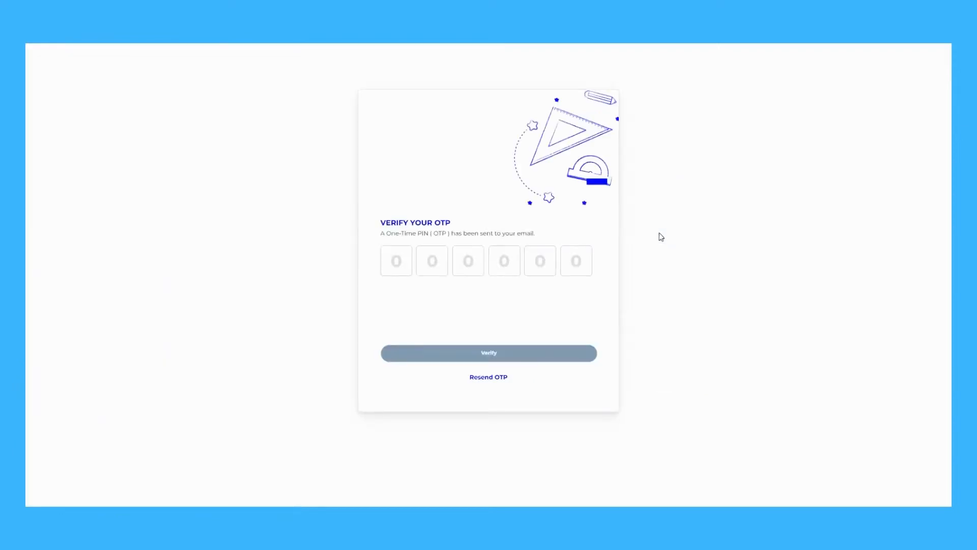
{"action": "left_click", "coordinate": [489, 353]}
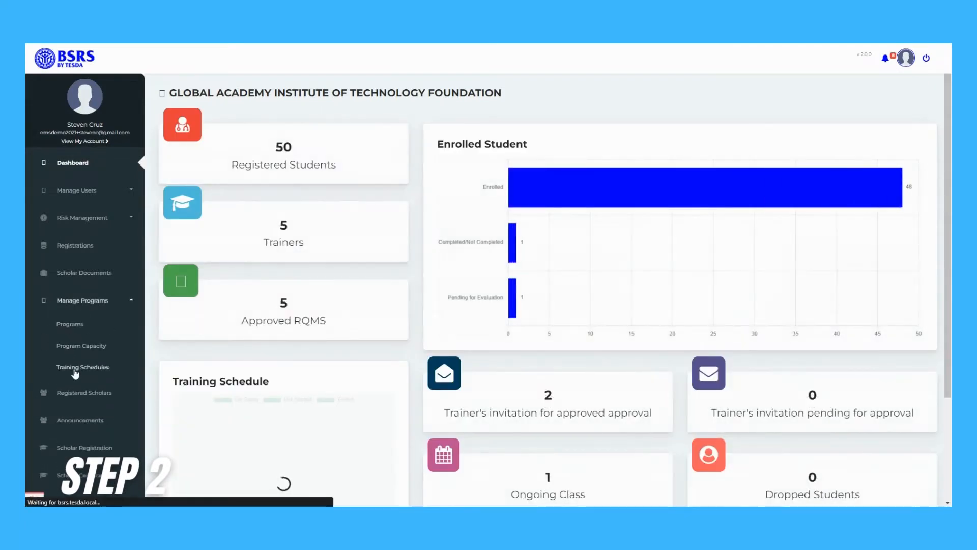
Show the Training Schedules list and expand DRIVING NC II schedule 9640's sub-modules.
{"action": "left_click", "coordinate": [83, 366]}
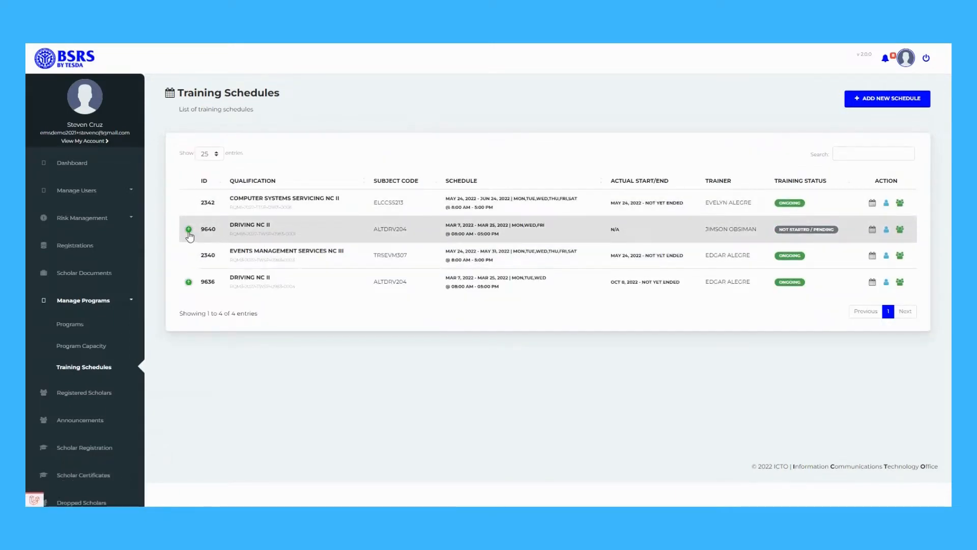
{"action": "left_click", "coordinate": [188, 230]}
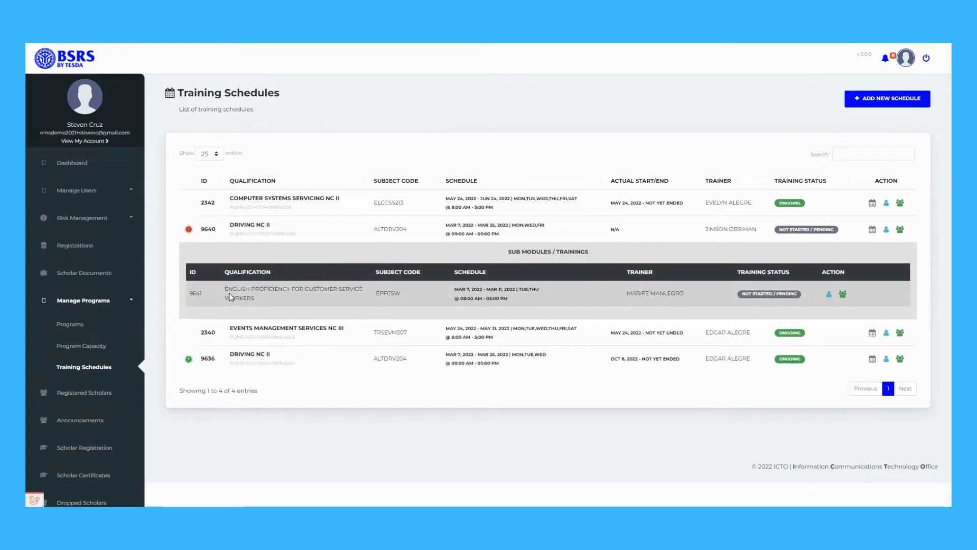
{"action": "mouse_move", "coordinate": [872, 229]}
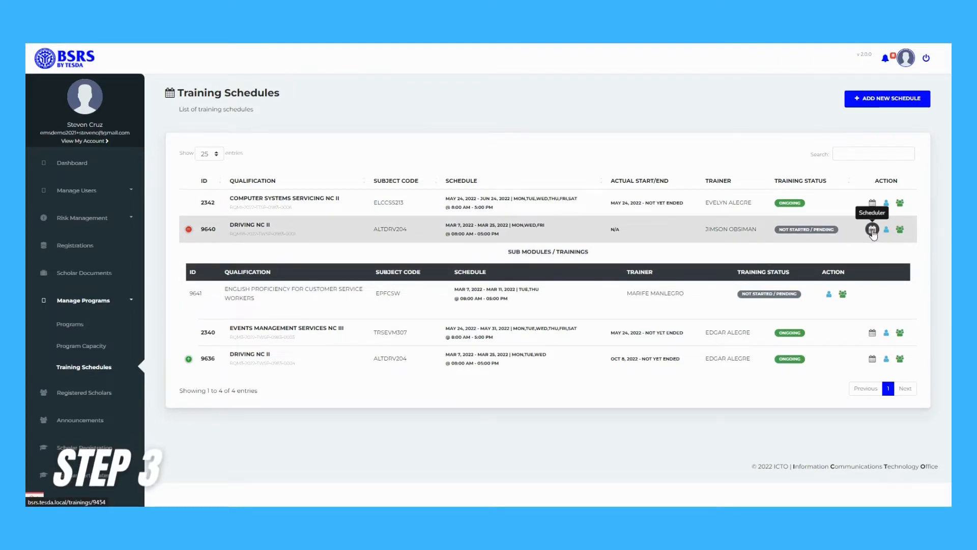
{"action": "mouse_move", "coordinate": [192, 235]}
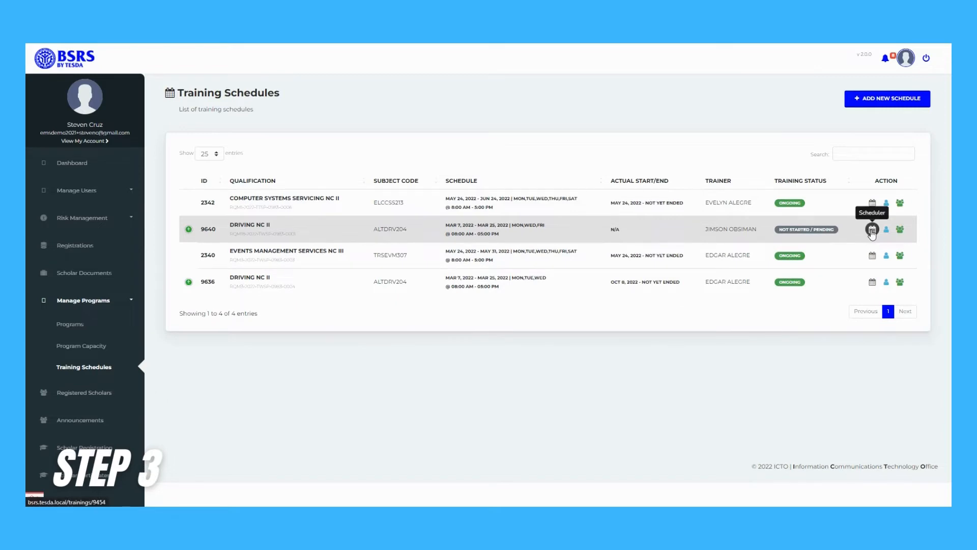
Launch the Scheduler calendar for training 9640 from its Action column.
{"action": "left_click", "coordinate": [872, 229]}
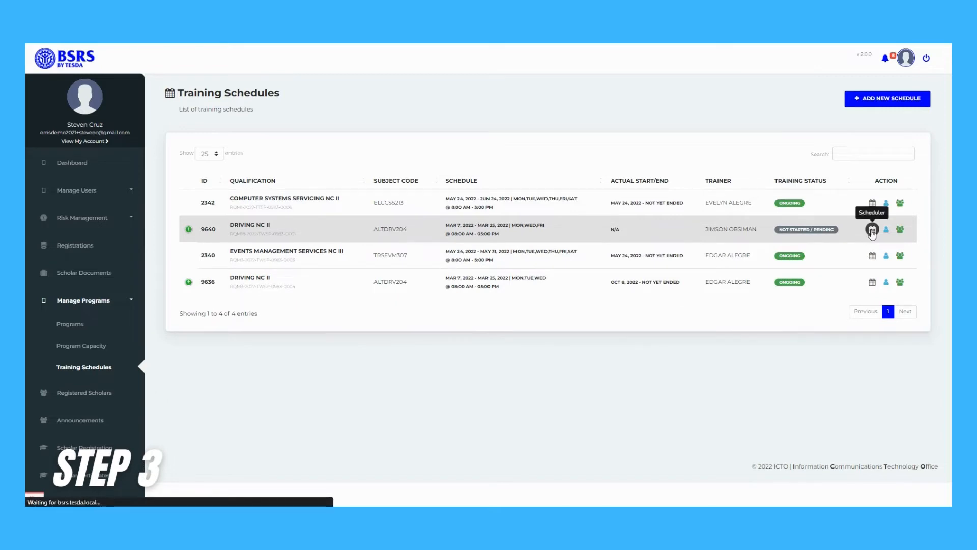
{"action": "left_click", "coordinate": [871, 230]}
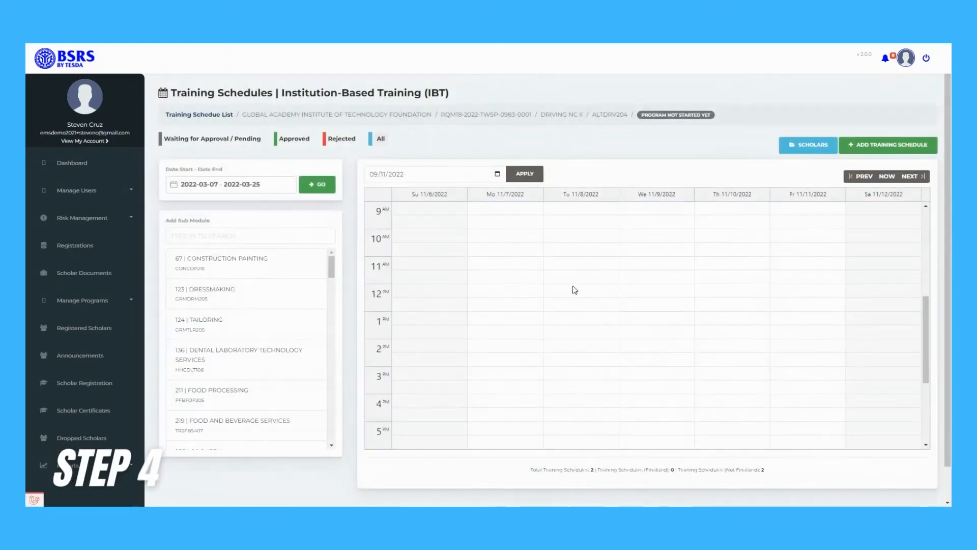
Scroll the scheduler calendar to the March 7–11 week with the 9640 and 9641 blocks.
{"action": "scroll", "scroll_direction": "down", "scroll_amount": 3}
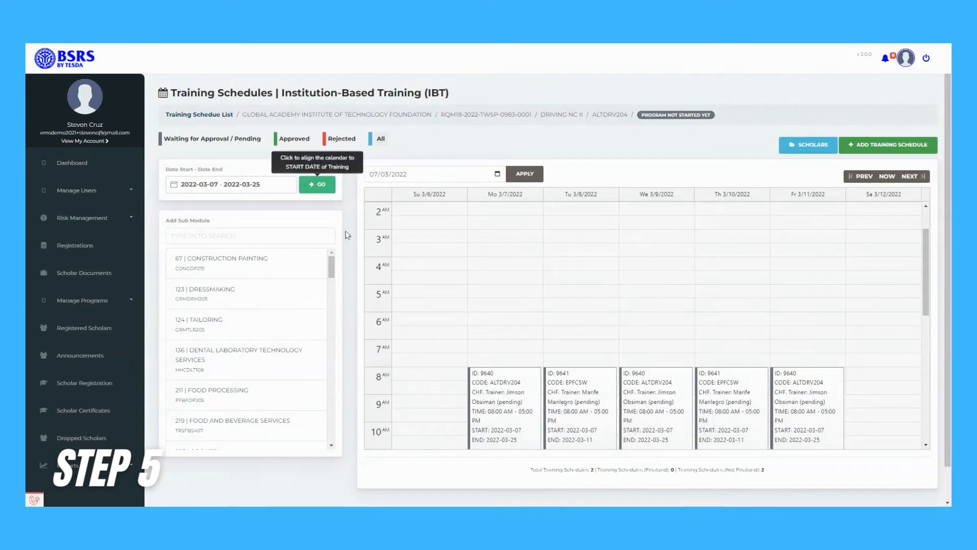
{"action": "scroll", "scroll_direction": "down", "scroll_amount": 3}
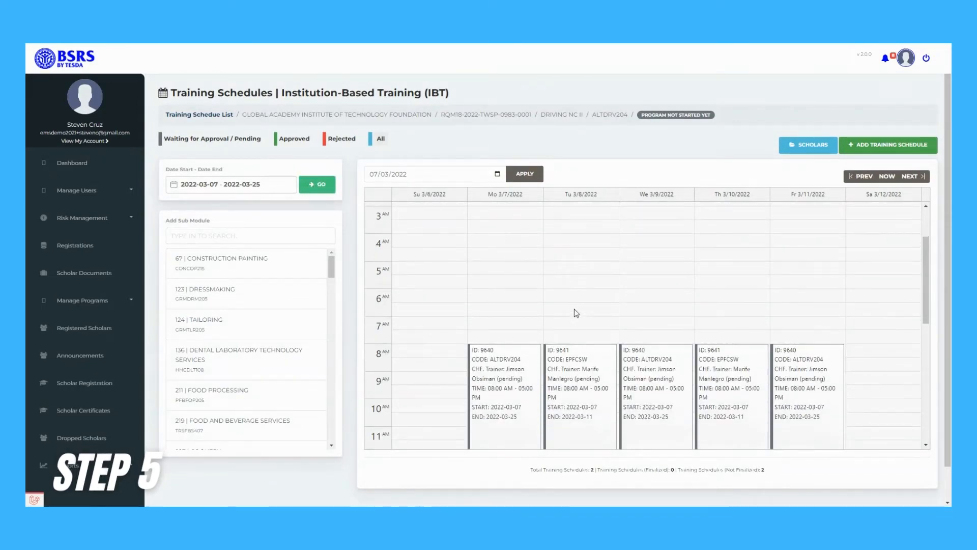
{"action": "scroll", "scroll_direction": "down", "scroll_amount": 3}
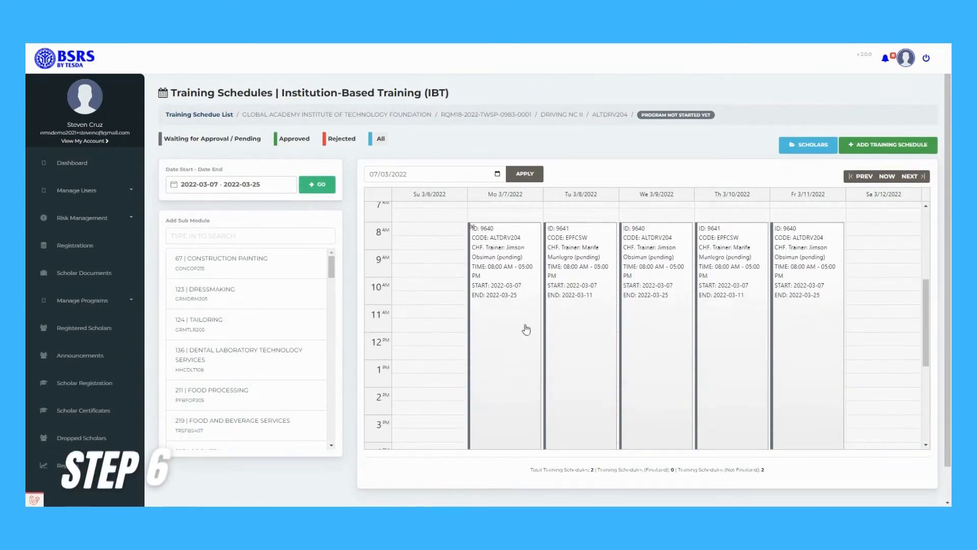
Bring up the 9641 English Proficiency schedule details and list its Learning Delivery options.
{"action": "left_click", "coordinate": [504, 262]}
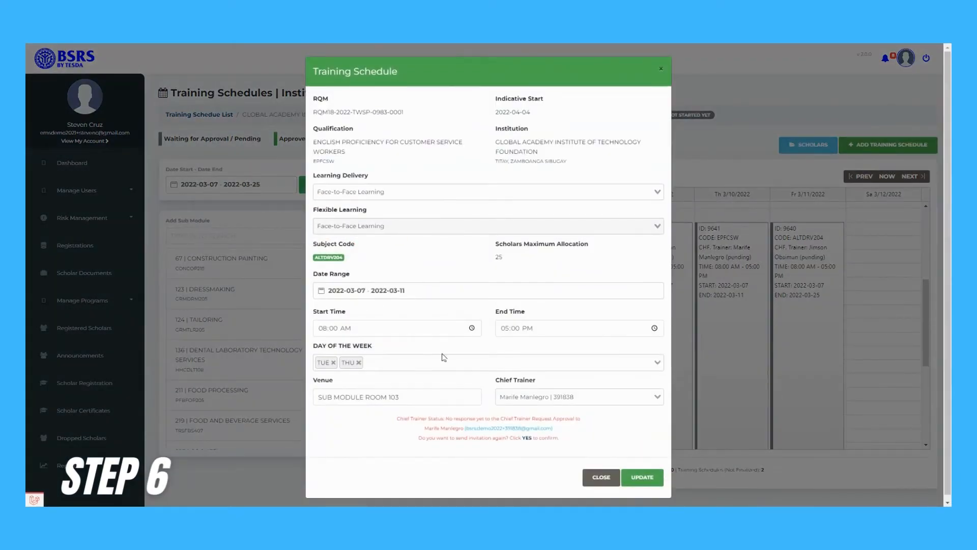
{"action": "left_click", "coordinate": [487, 191]}
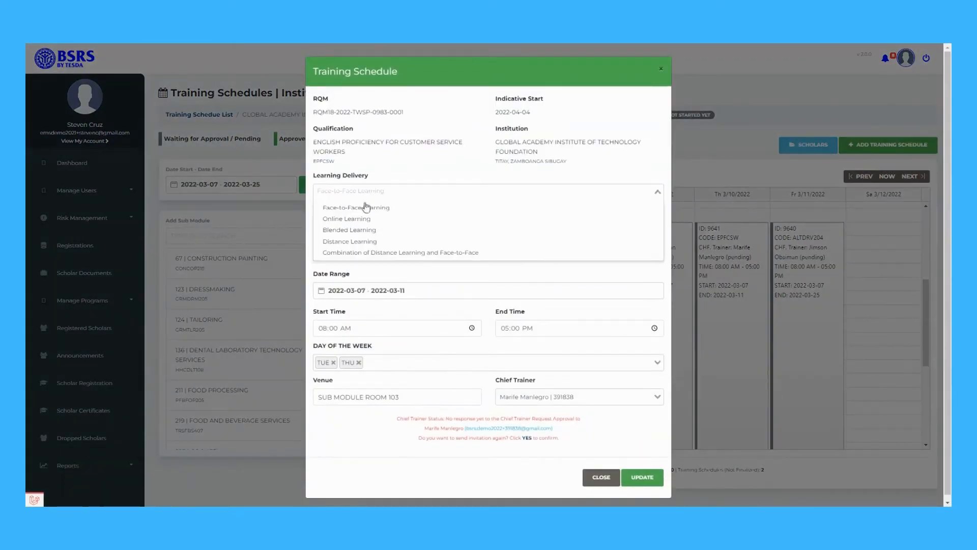